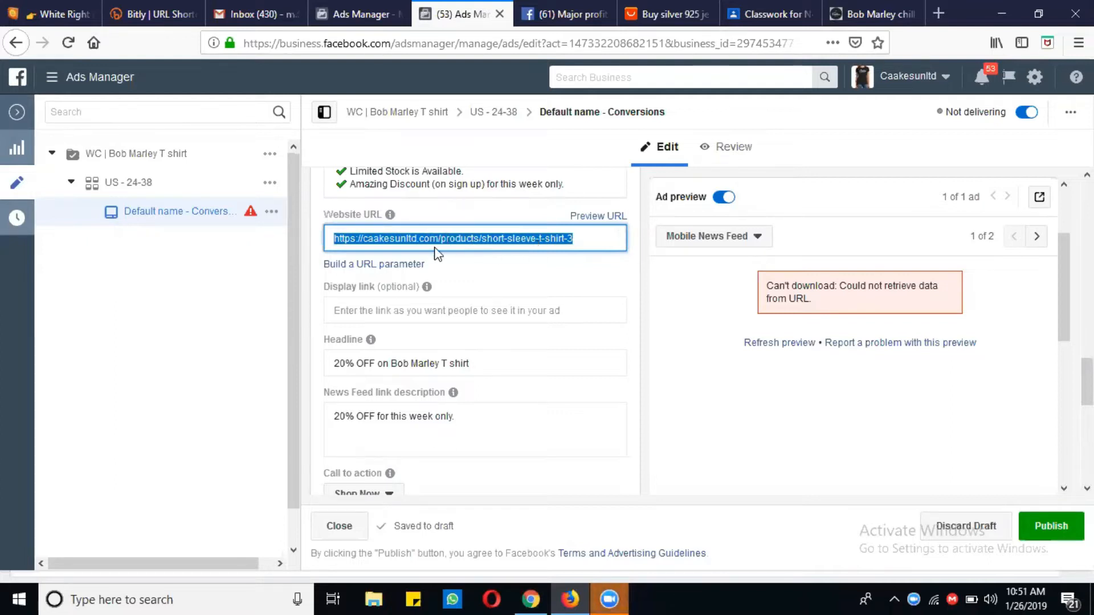
{"action": "mouse_move", "coordinate": [477, 253]}
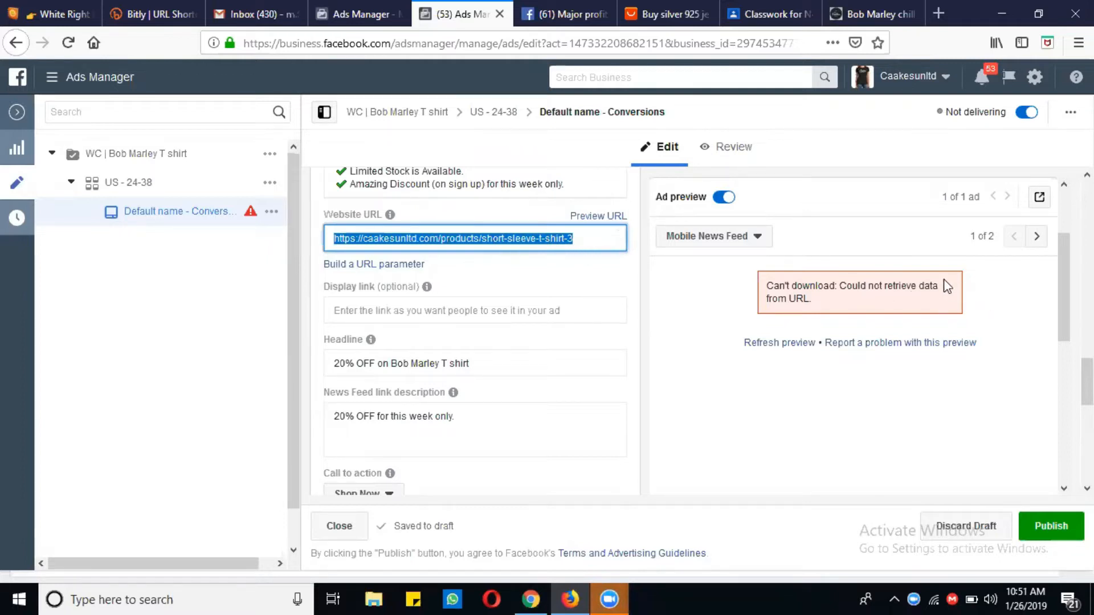
{"action": "mouse_move", "coordinate": [848, 292]}
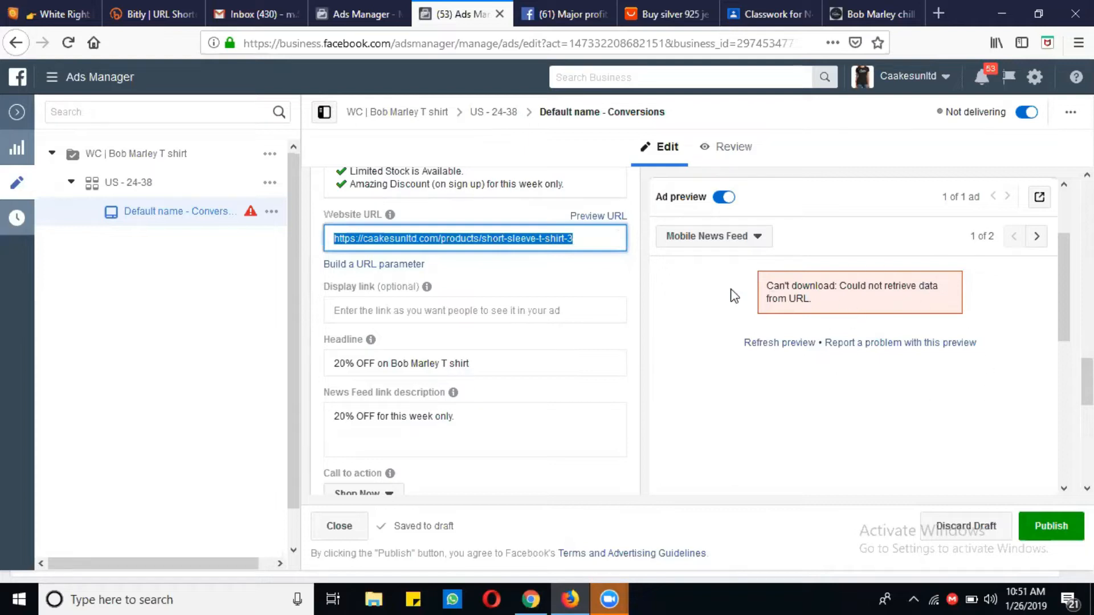
{"action": "mouse_move", "coordinate": [802, 317]}
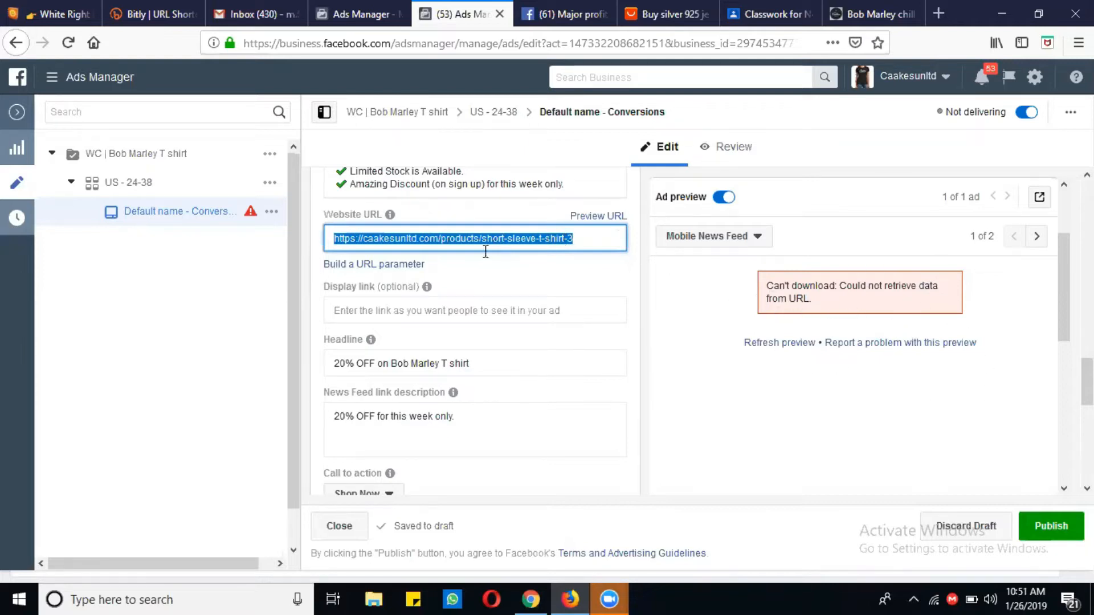
{"action": "mouse_move", "coordinate": [537, 238]}
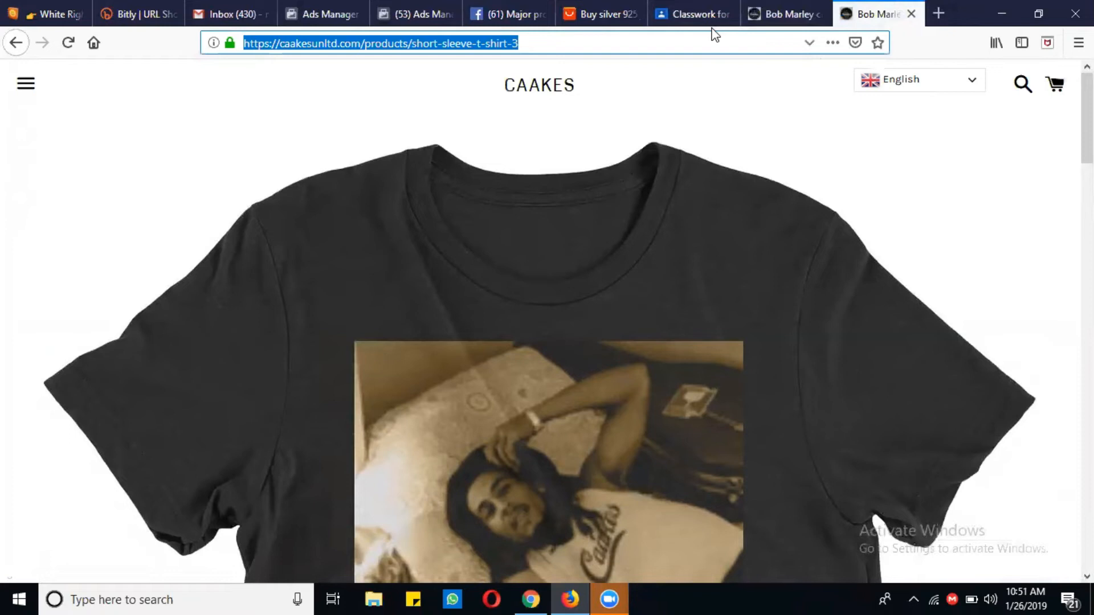
Step: Return to the ad draft and bring its Tracking section with the caakes Pixel into view
{"action": "left_click", "coordinate": [414, 14]}
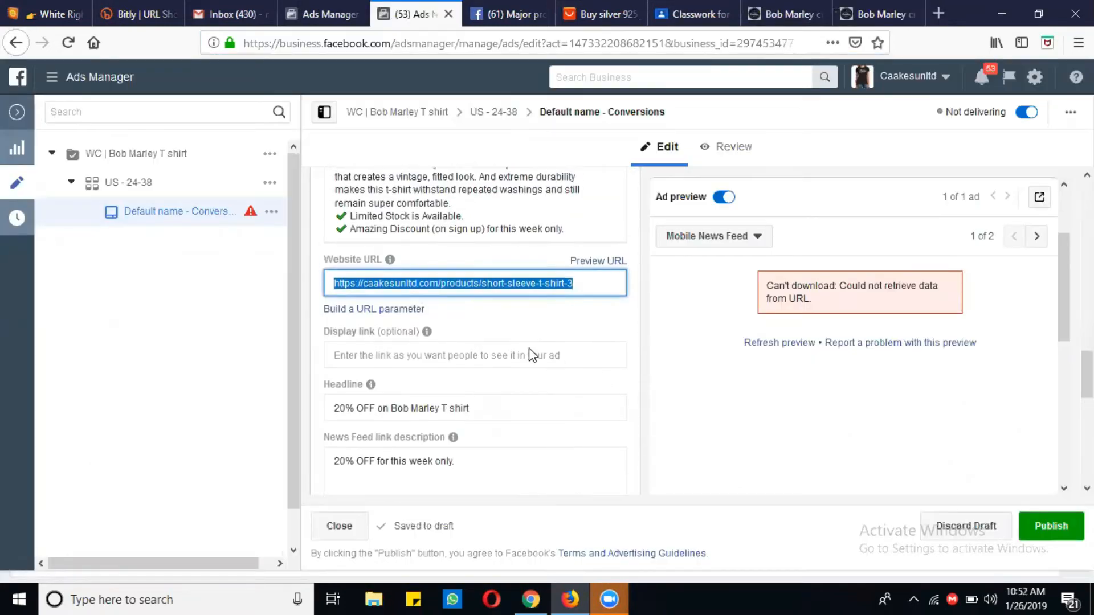
{"action": "scroll", "scroll_direction": "down", "scroll_amount": 3}
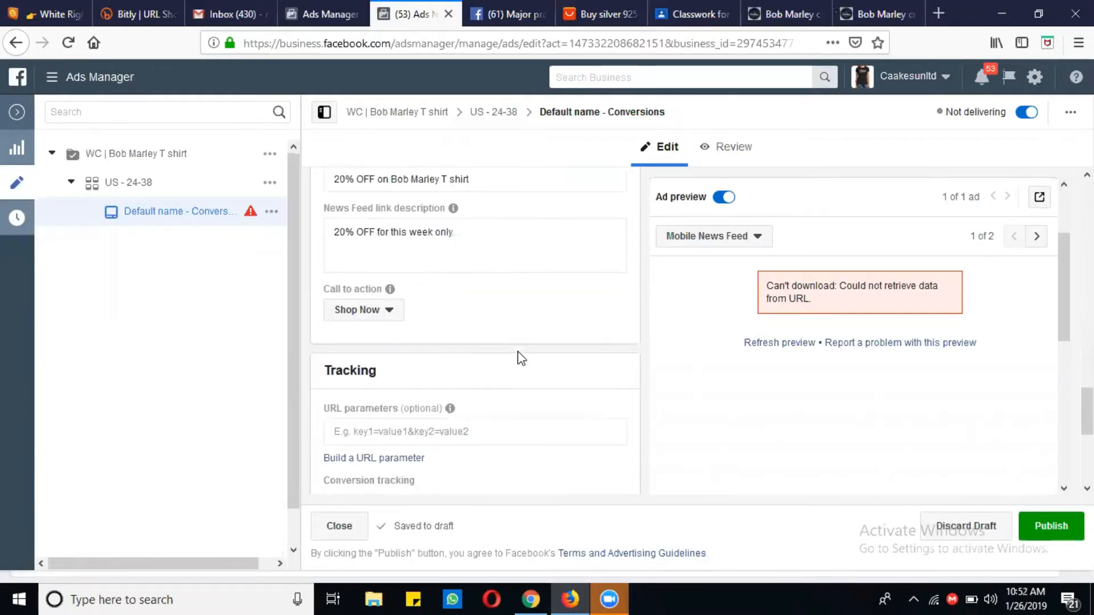
{"action": "scroll", "scroll_direction": "down", "scroll_amount": 3}
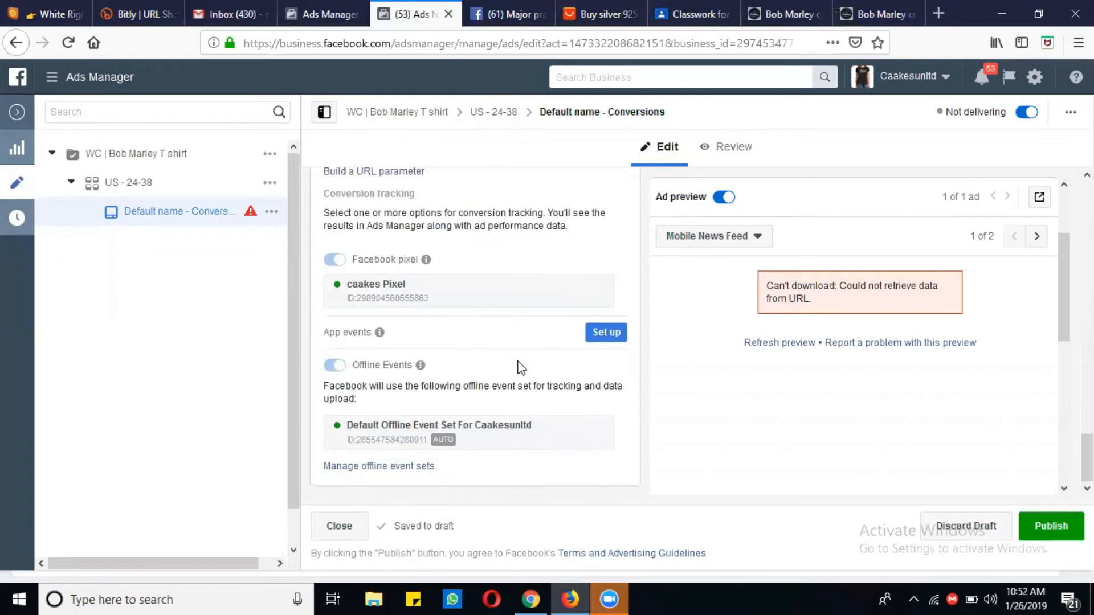
{"action": "mouse_move", "coordinate": [976, 525]}
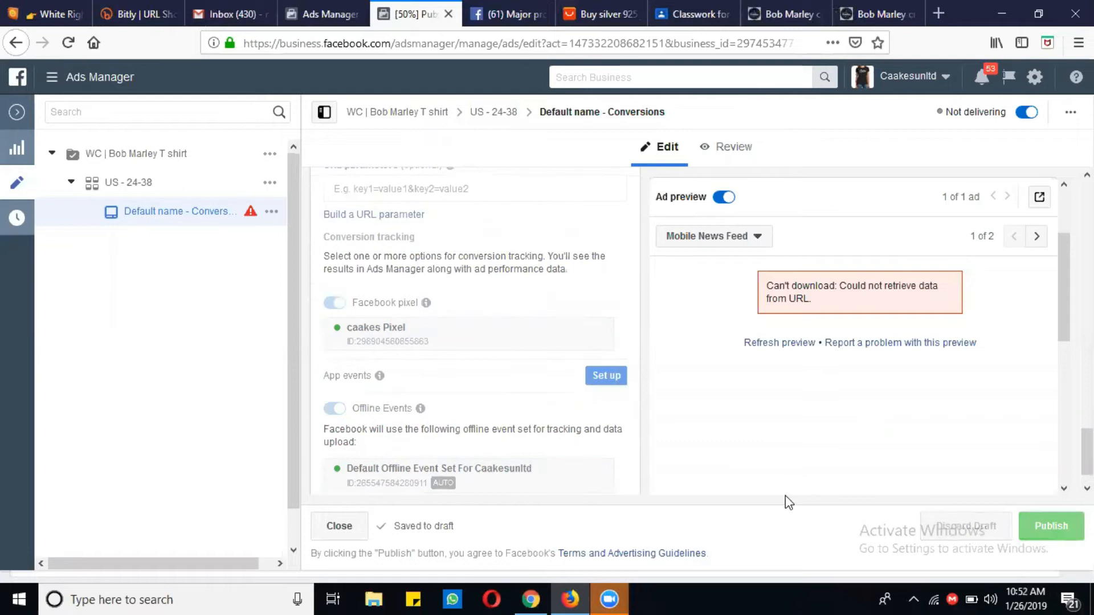
{"action": "mouse_move", "coordinate": [727, 456]}
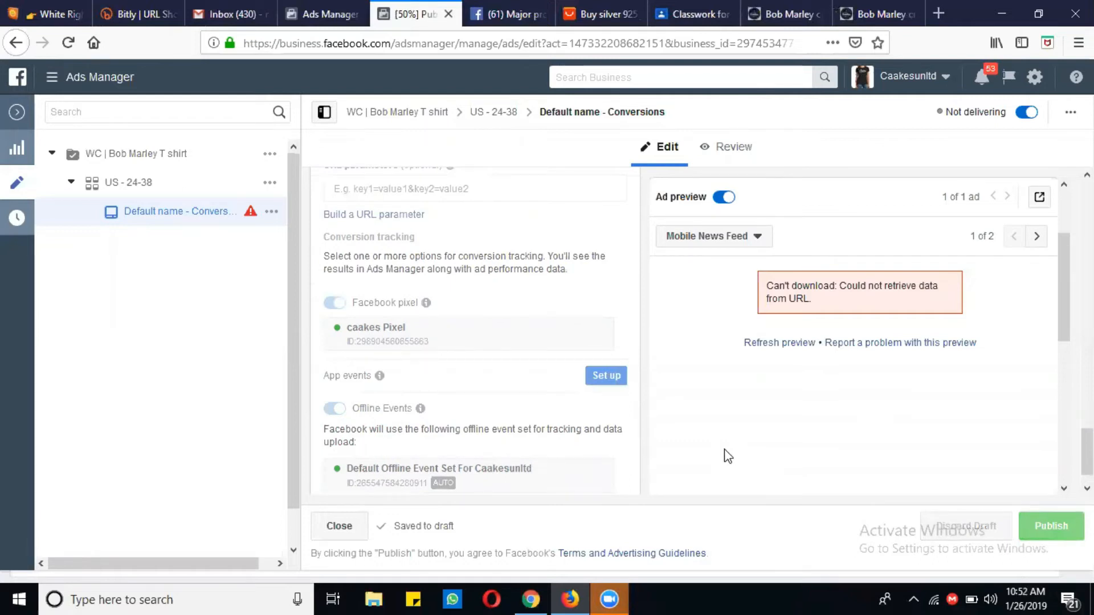
{"action": "mouse_move", "coordinate": [666, 344]}
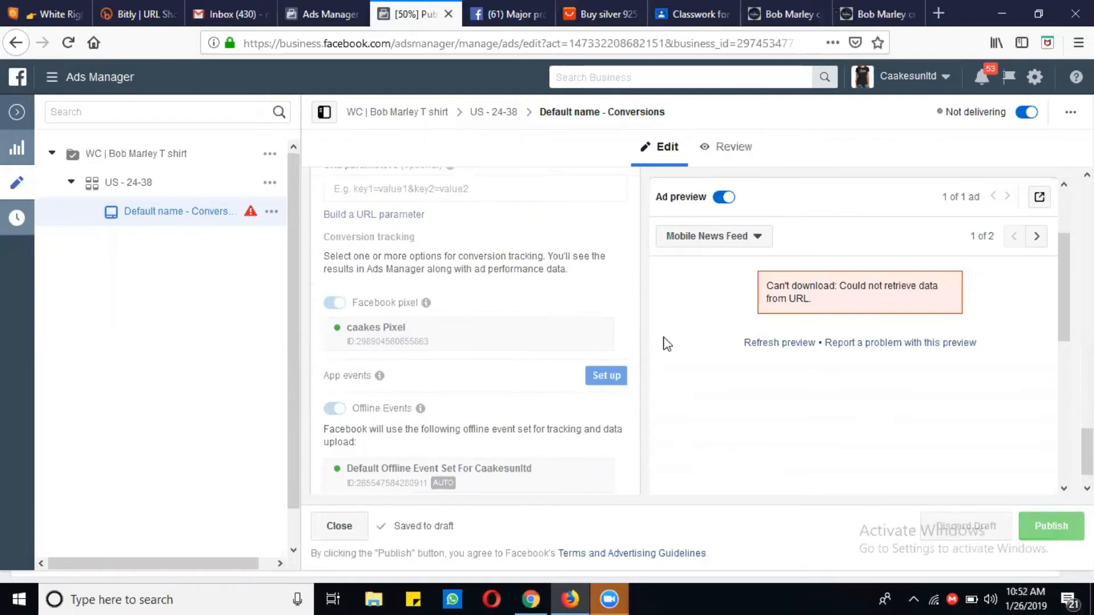
{"action": "mouse_move", "coordinate": [766, 409]}
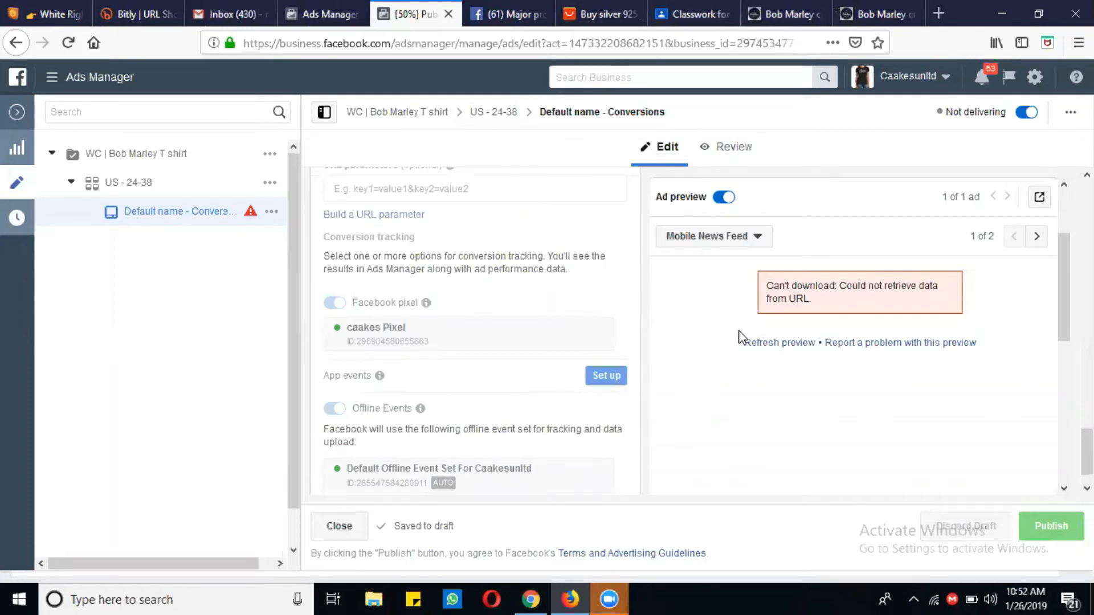
{"action": "mouse_move", "coordinate": [804, 380]}
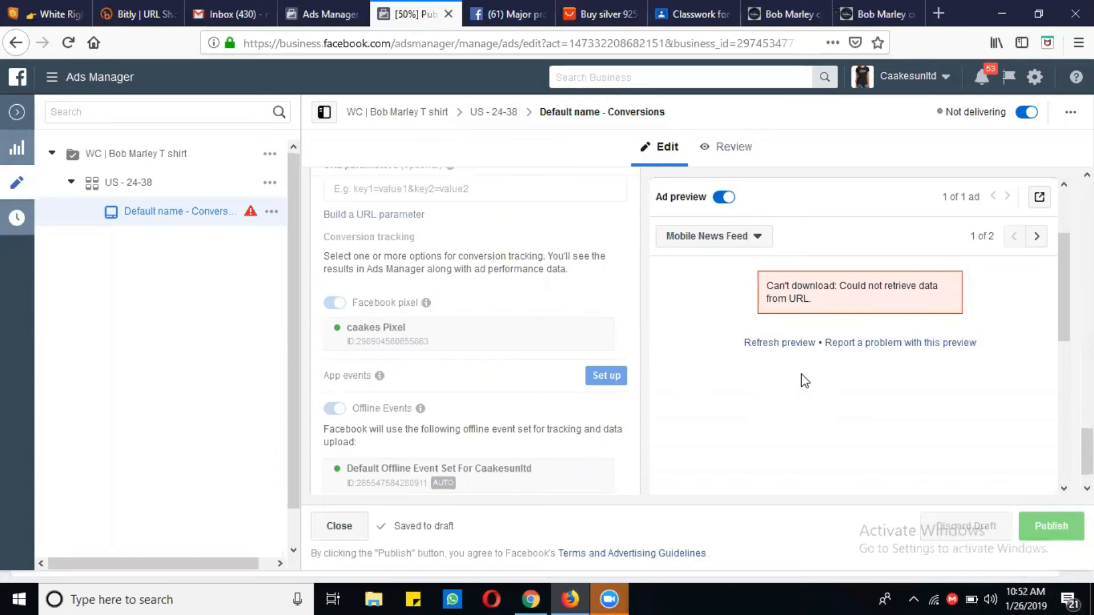
{"action": "mouse_move", "coordinate": [853, 348]}
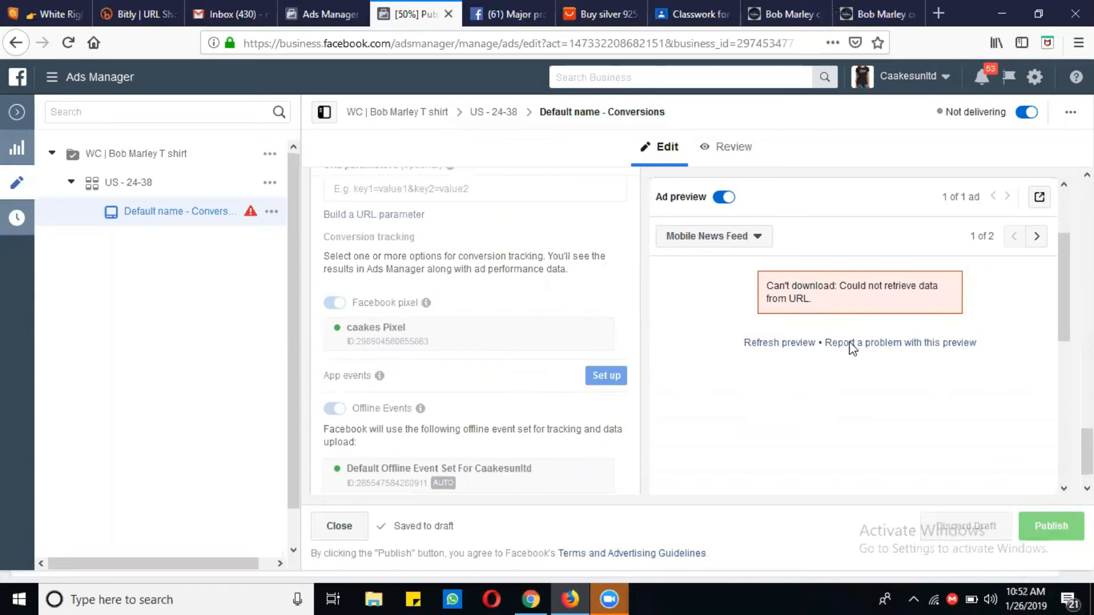
{"action": "mouse_move", "coordinate": [691, 417]}
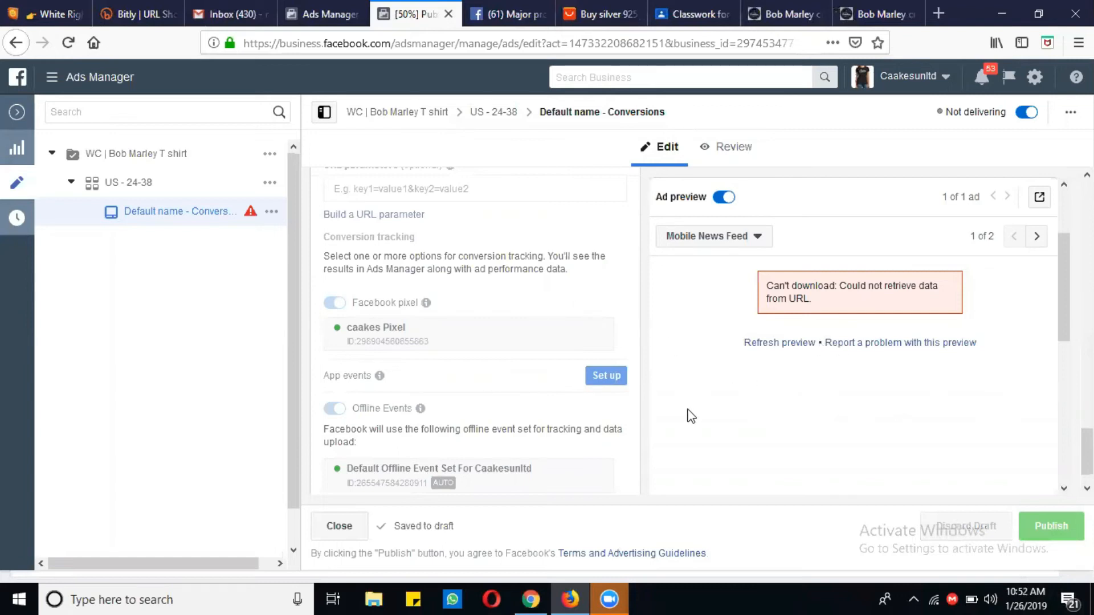
Step: Publish the ad so it enters review and the 'Ad updated' confirmation and Cakes preview appear
{"action": "left_click", "coordinate": [1050, 525]}
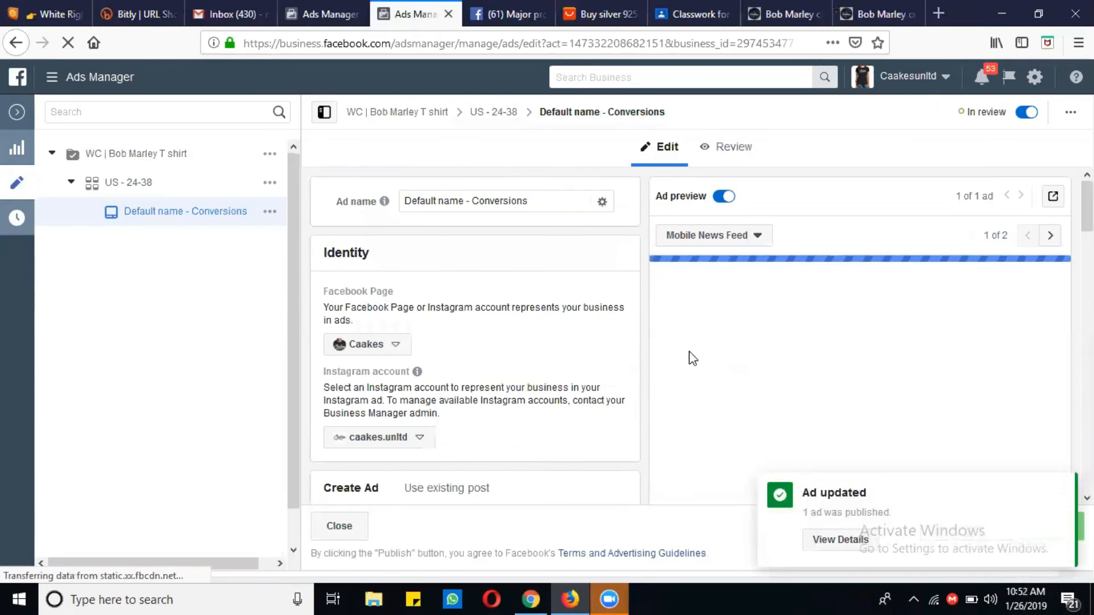
{"action": "scroll", "scroll_direction": "down", "scroll_amount": 3}
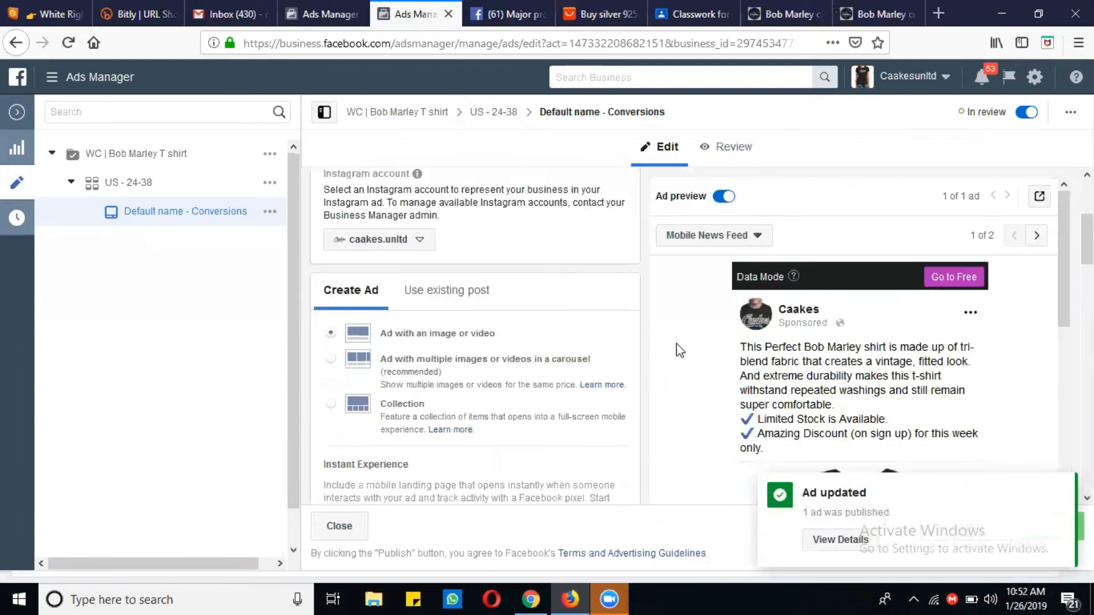